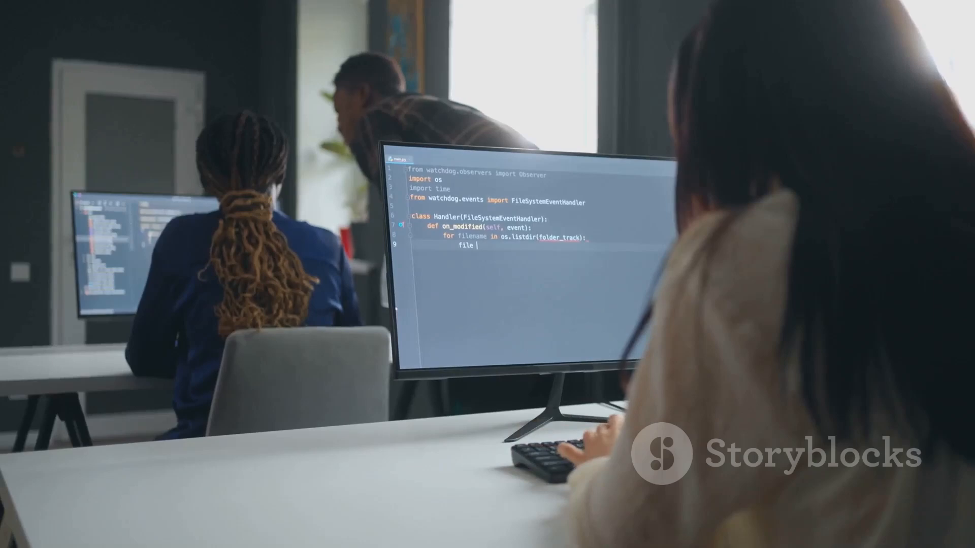
text(= folde)
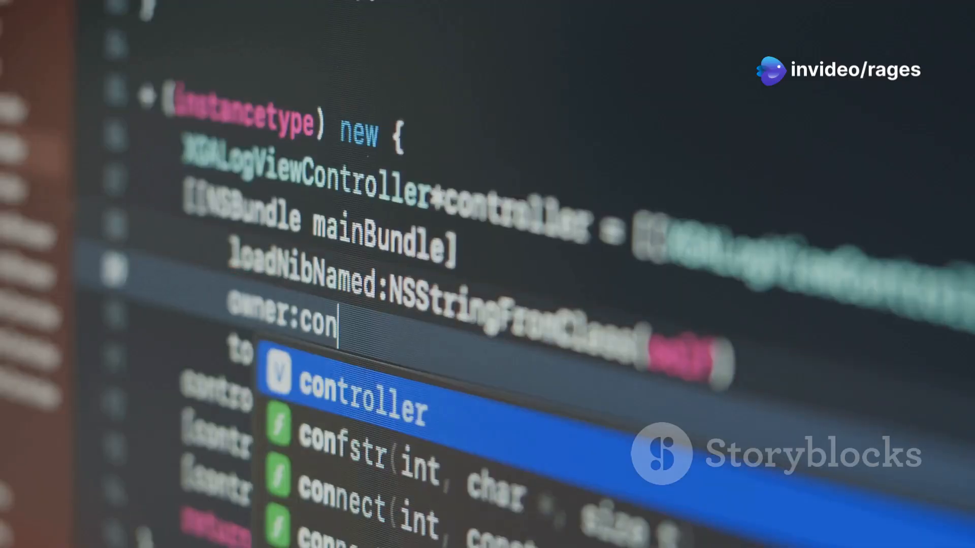
text(troller)
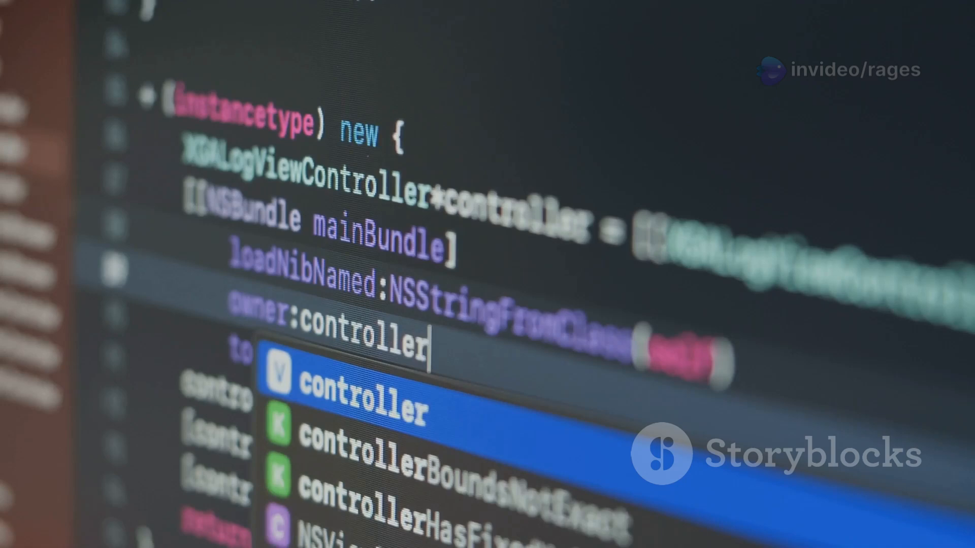